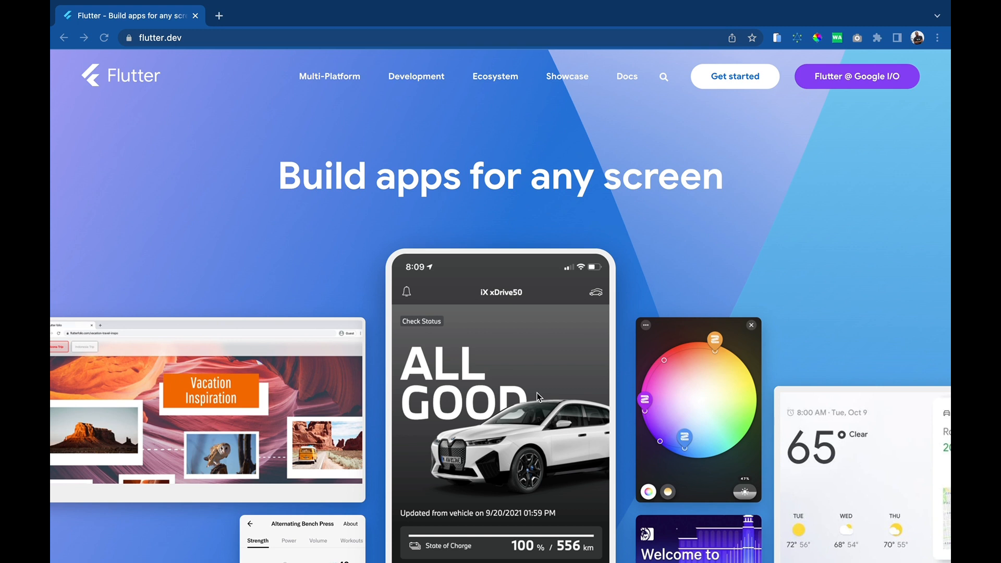
{"action": "mouse_move", "coordinate": [125, 368]}
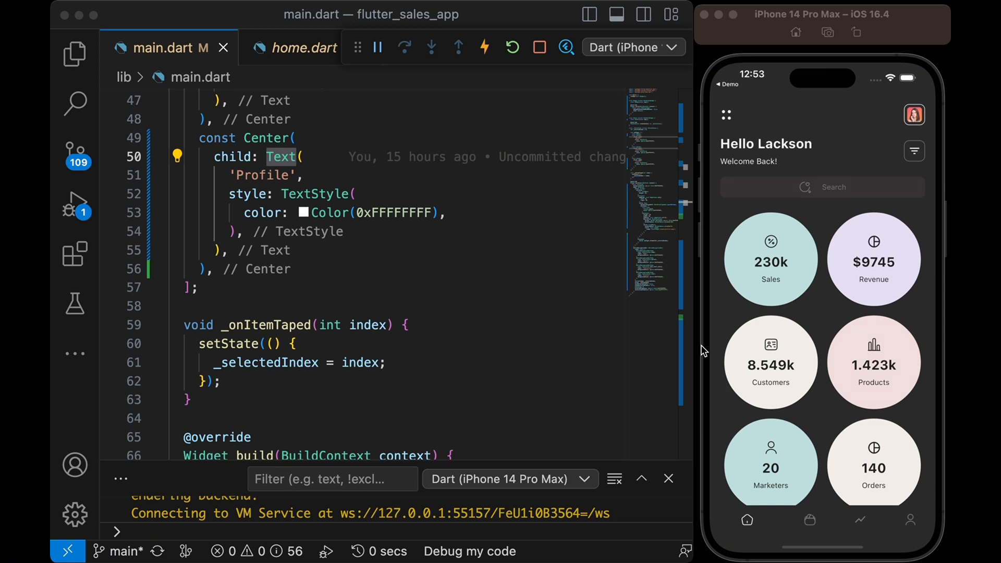
{"action": "mouse_move", "coordinate": [838, 272]}
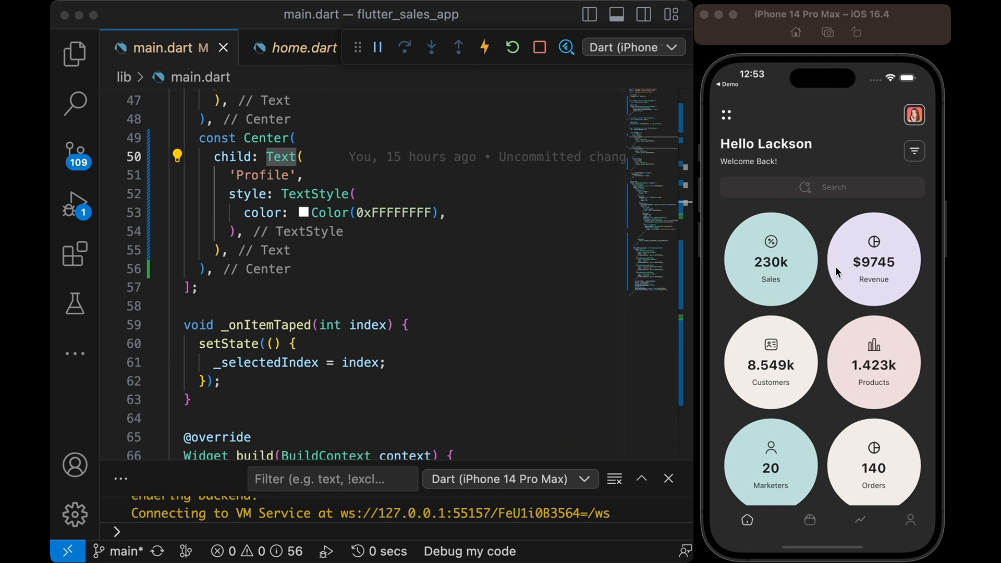
{"action": "mouse_move", "coordinate": [802, 260]}
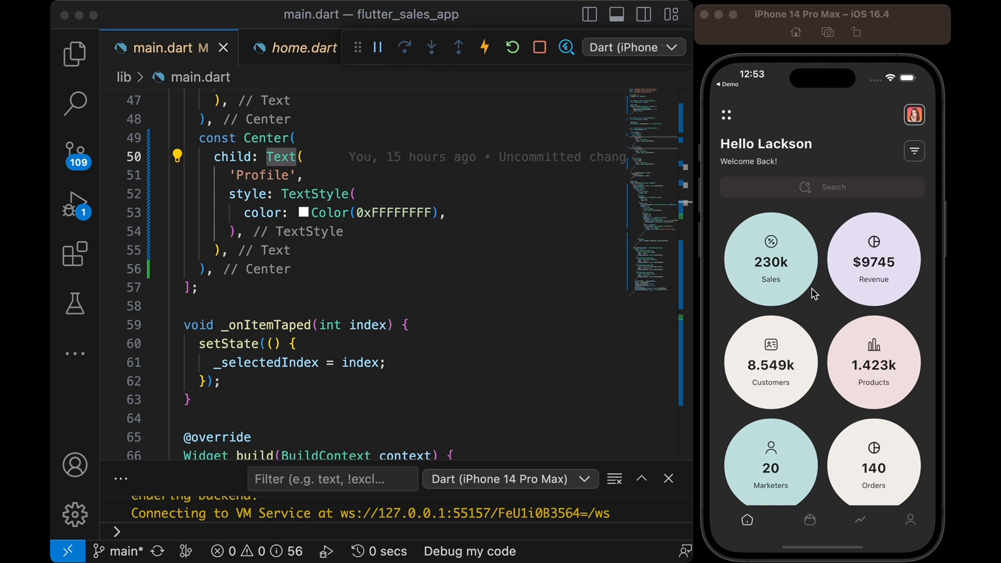
{"action": "mouse_move", "coordinate": [826, 378]}
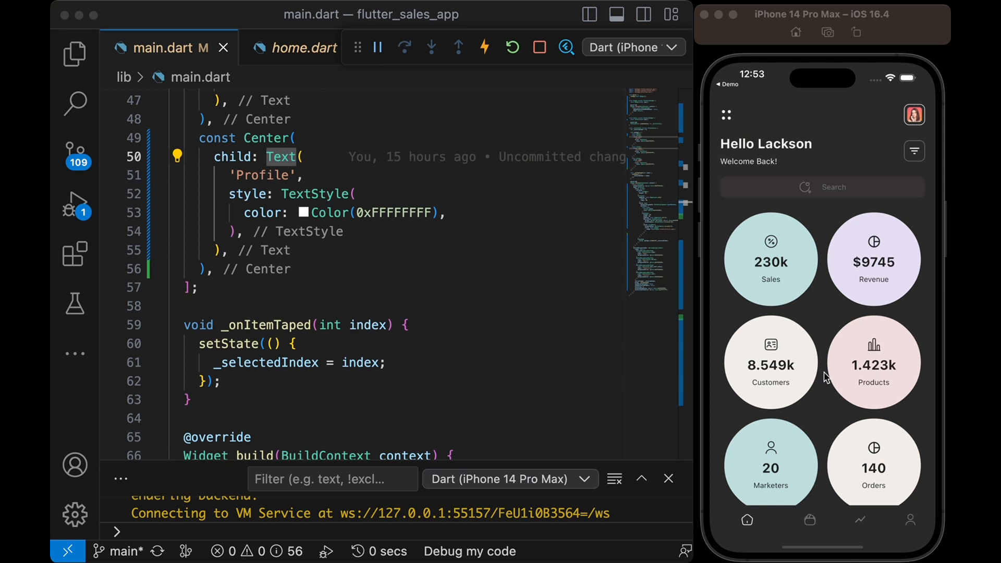
{"action": "mouse_move", "coordinate": [830, 313]}
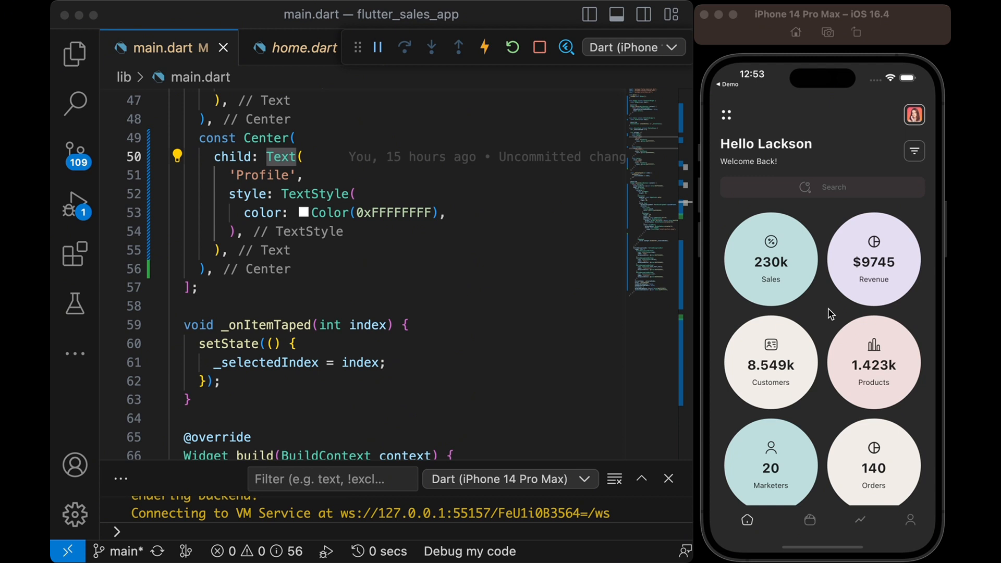
{"action": "mouse_move", "coordinate": [539, 552]}
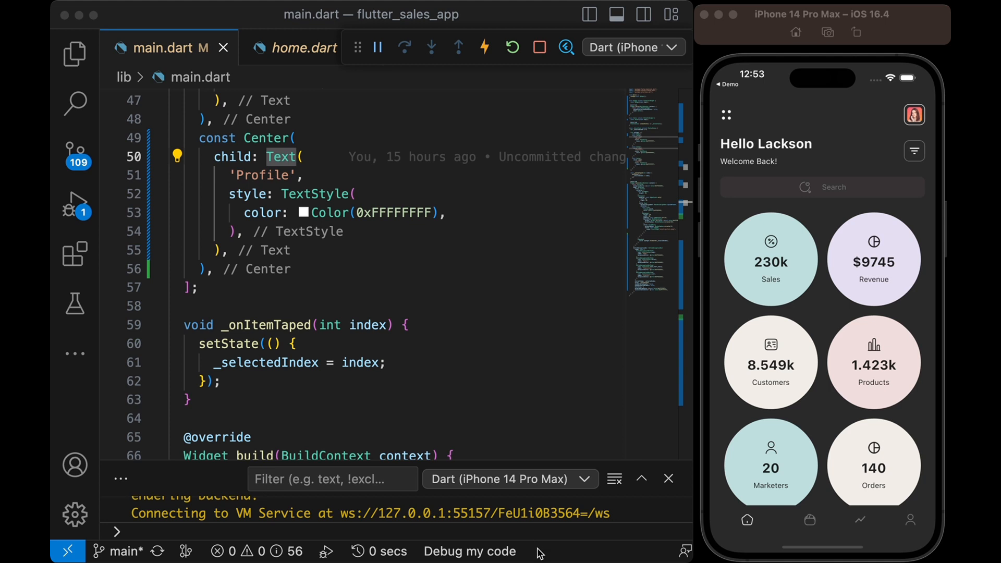
{"action": "mouse_move", "coordinate": [539, 554]}
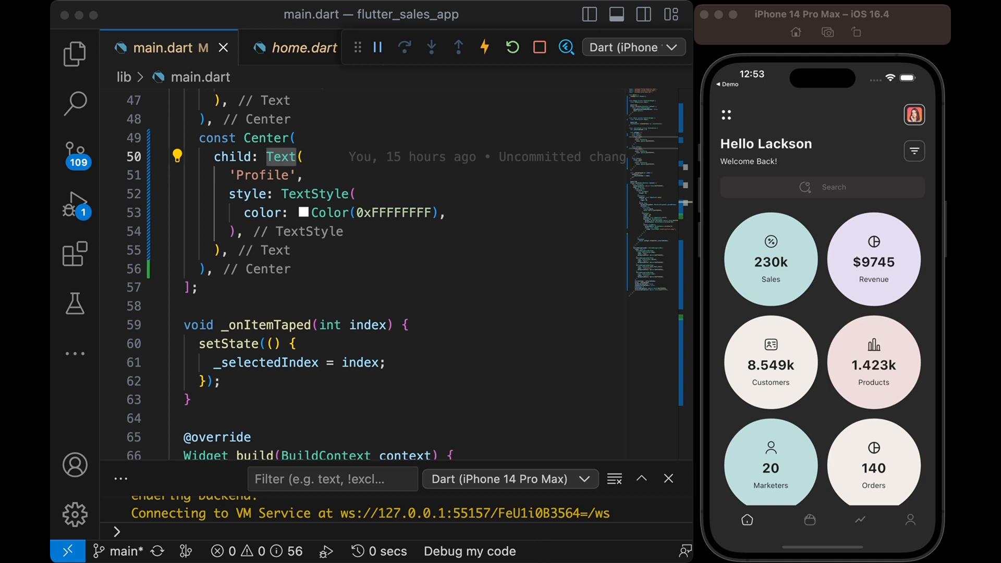
{"action": "mouse_move", "coordinate": [416, 378]}
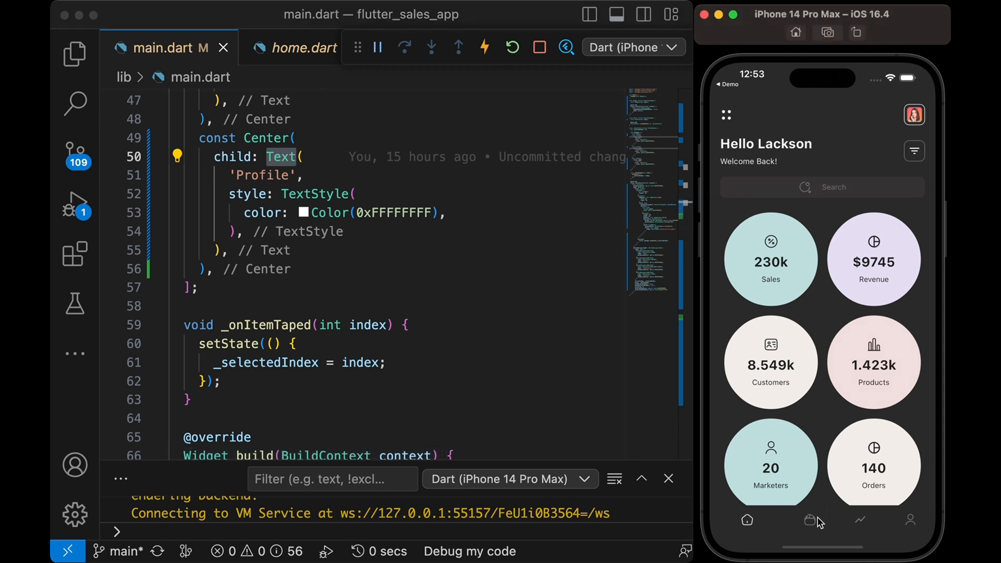
{"action": "left_click", "coordinate": [798, 520]}
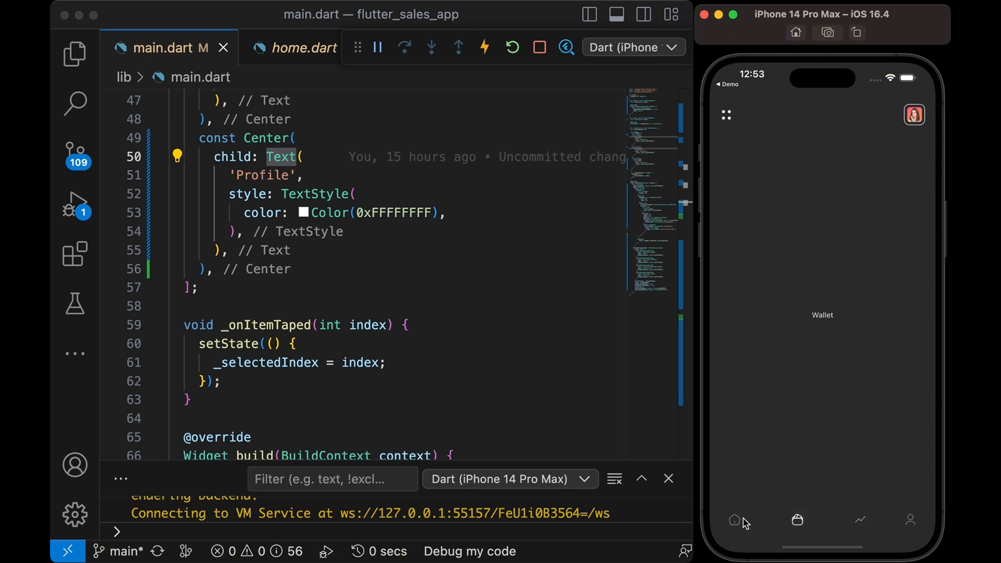
{"action": "left_click", "coordinate": [746, 520]}
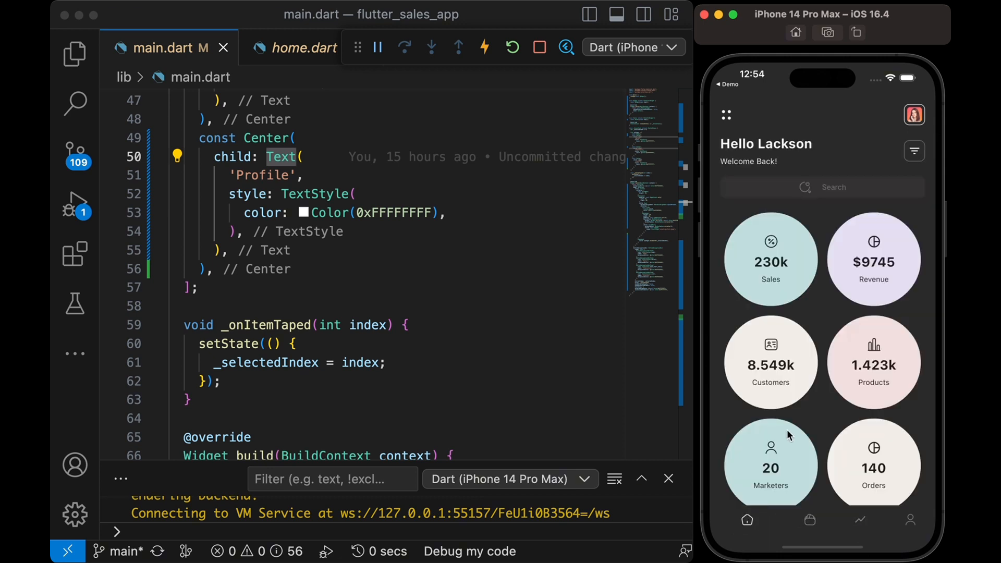
{"action": "mouse_move", "coordinate": [743, 150]}
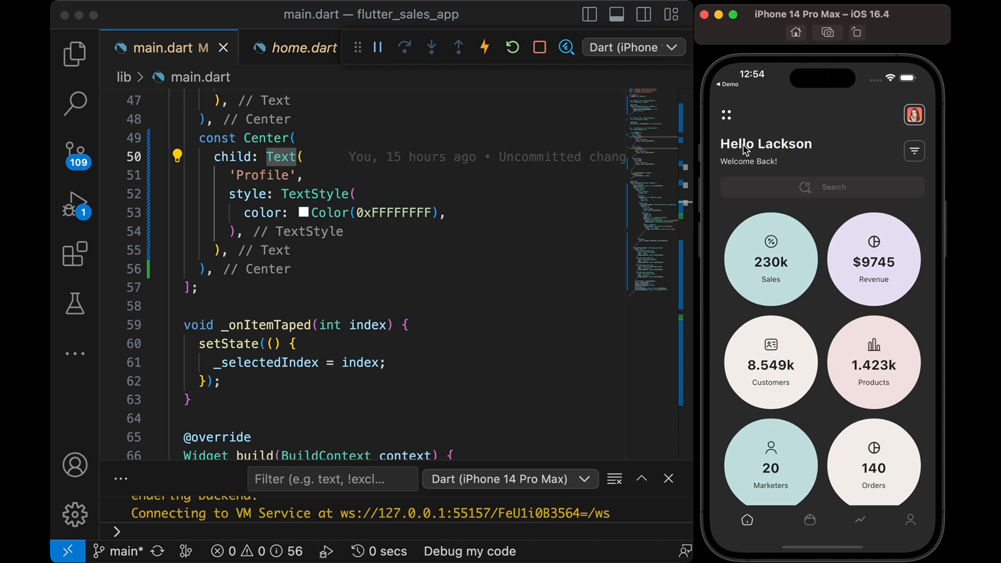
{"action": "mouse_move", "coordinate": [909, 97]}
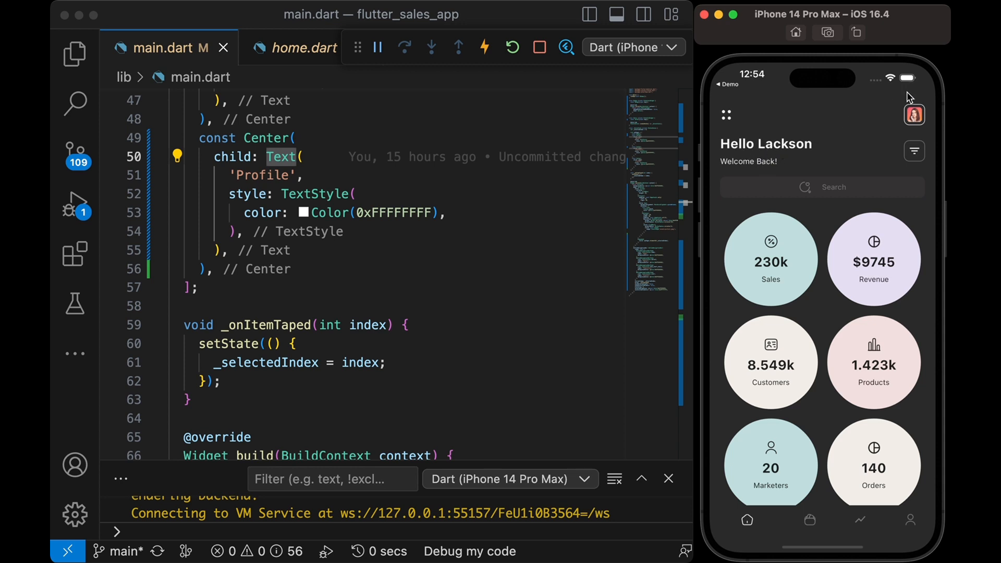
{"action": "mouse_move", "coordinate": [874, 152]}
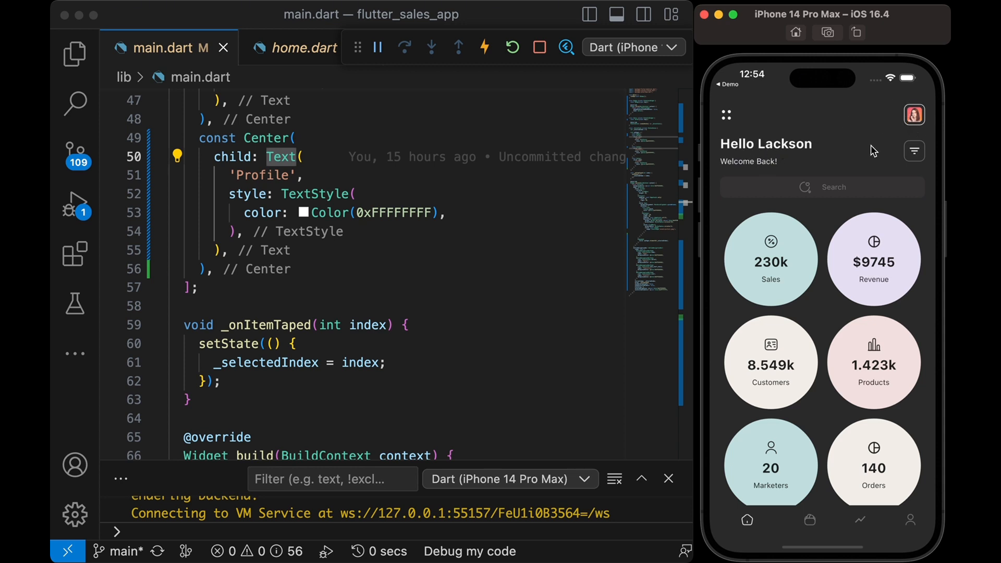
{"action": "mouse_move", "coordinate": [825, 196]}
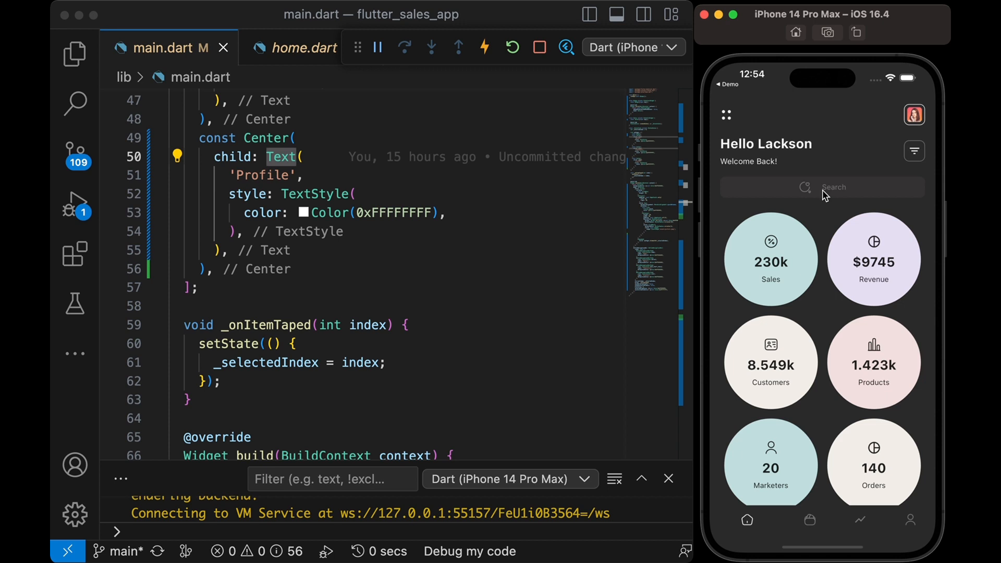
{"action": "mouse_move", "coordinate": [839, 167]}
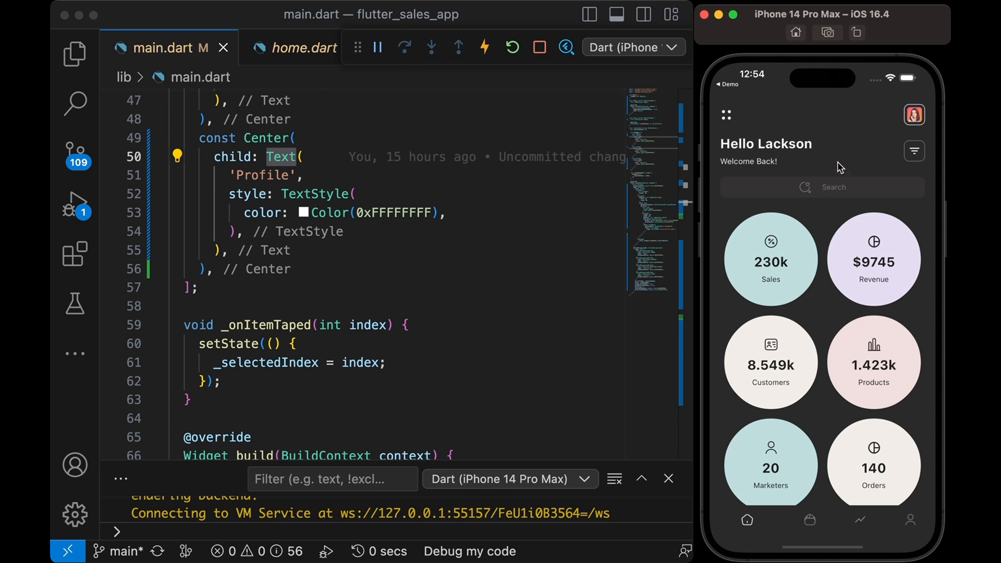
{"action": "mouse_move", "coordinate": [870, 237]}
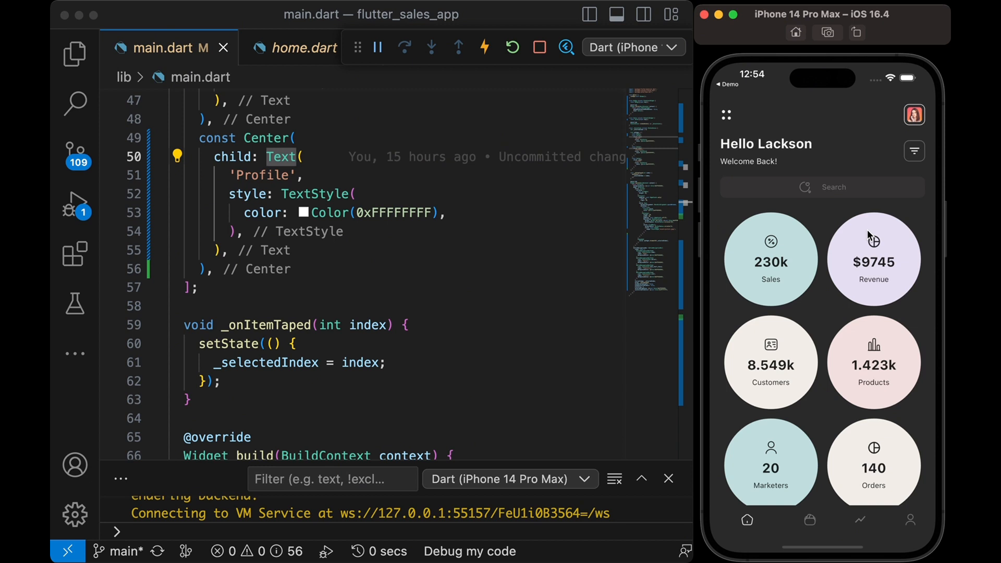
{"action": "mouse_move", "coordinate": [466, 309]}
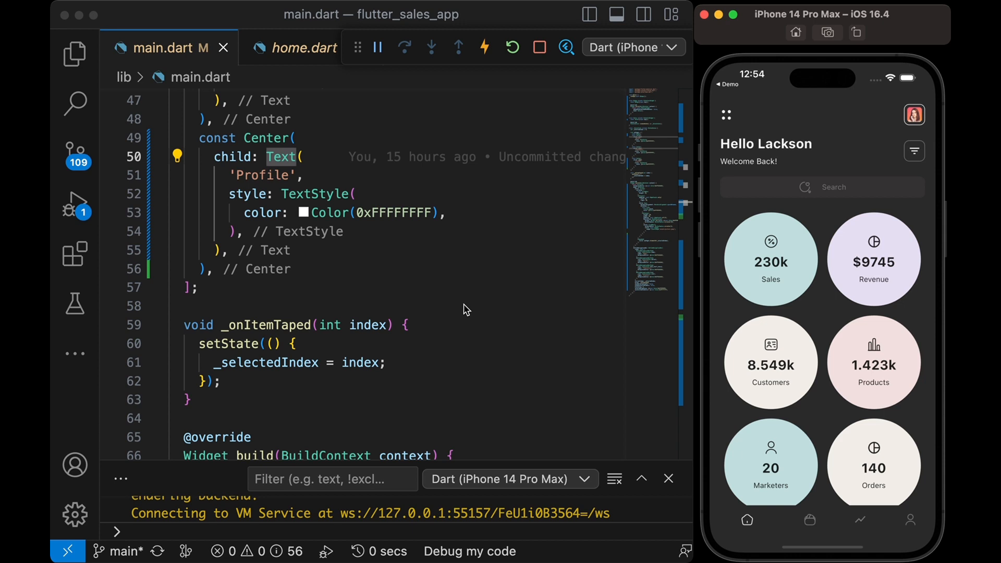
{"action": "scroll", "scroll_direction": "up", "scroll_amount": 3}
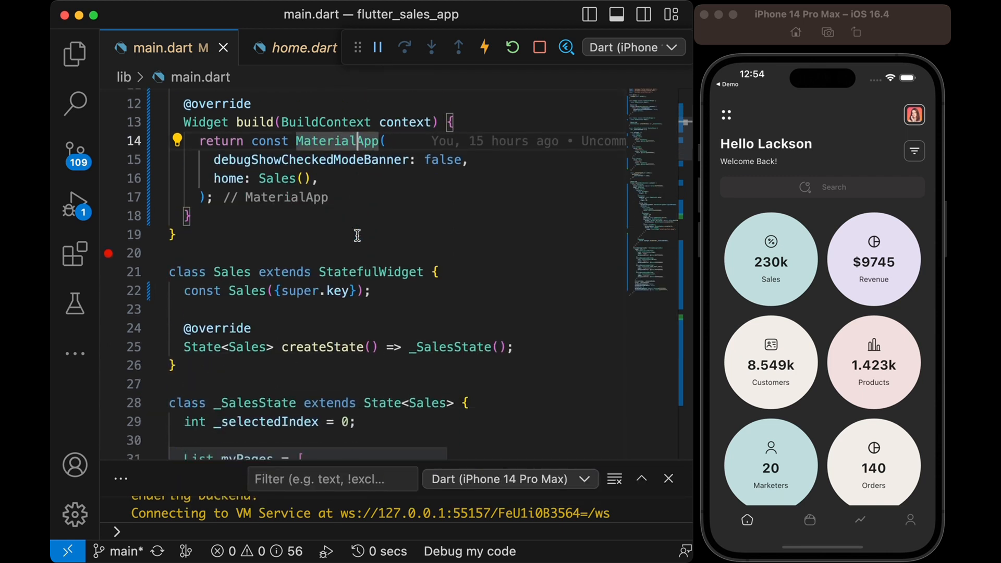
{"action": "scroll", "scroll_direction": "down", "scroll_amount": 3}
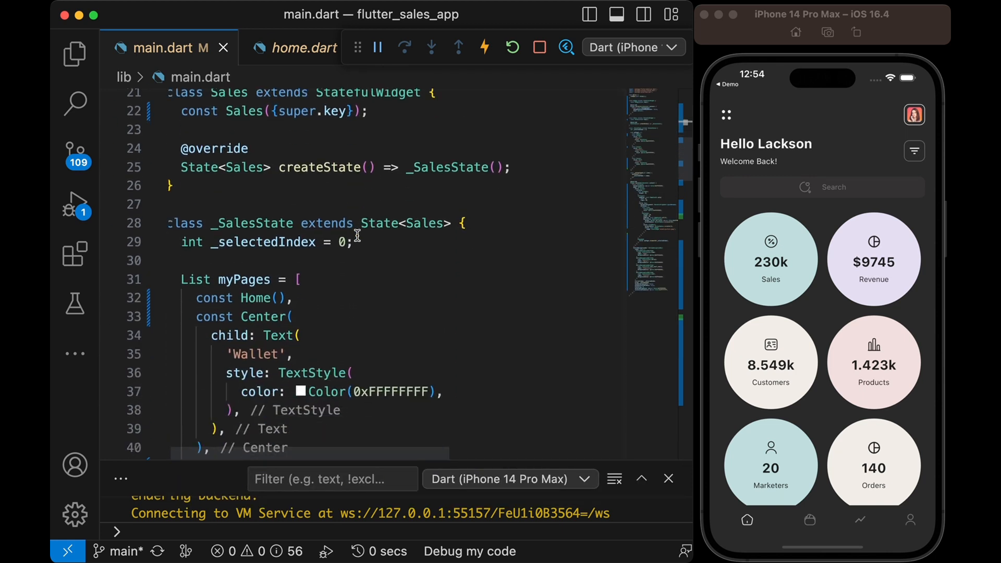
{"action": "scroll", "scroll_direction": "up", "scroll_amount": 3}
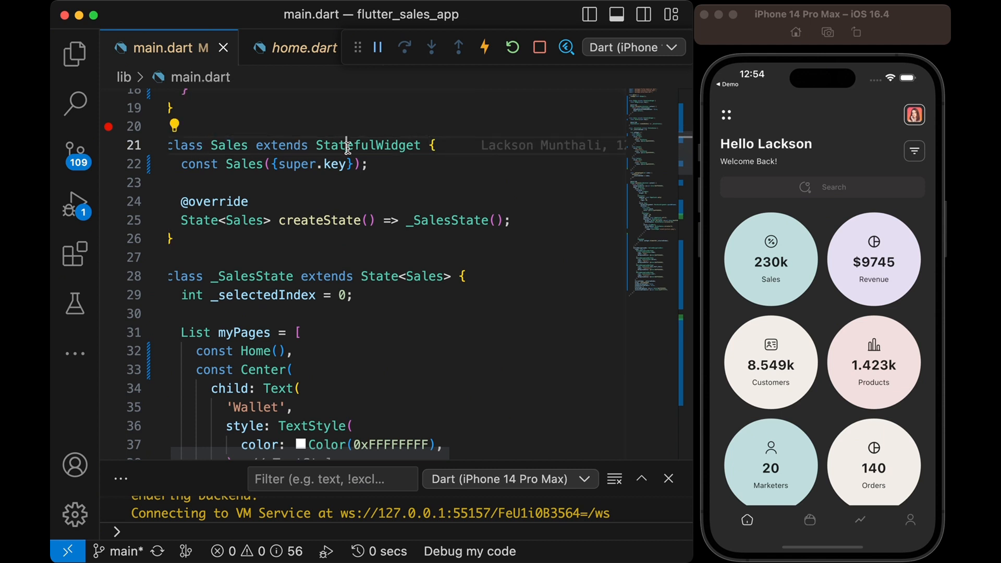
{"action": "scroll", "scroll_direction": "up", "scroll_amount": 3}
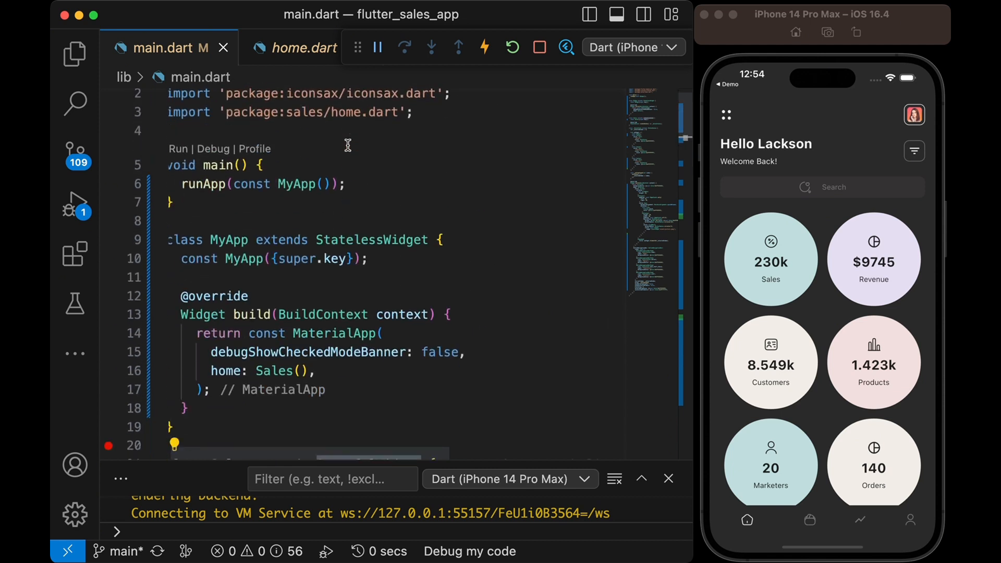
{"action": "double_click", "coordinate": [372, 222]}
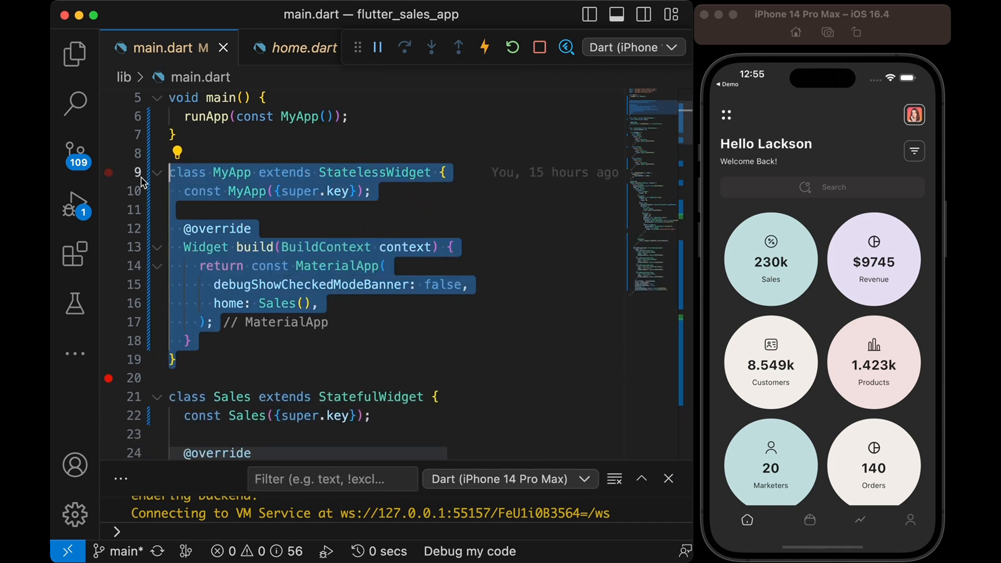
{"action": "scroll", "scroll_direction": "down", "scroll_amount": 3}
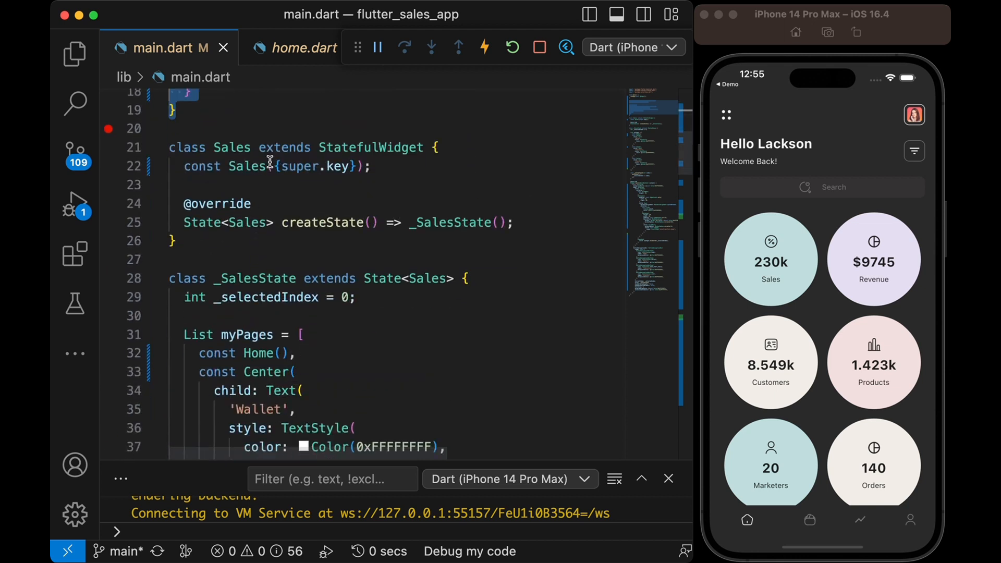
{"action": "scroll", "scroll_direction": "up", "scroll_amount": 3}
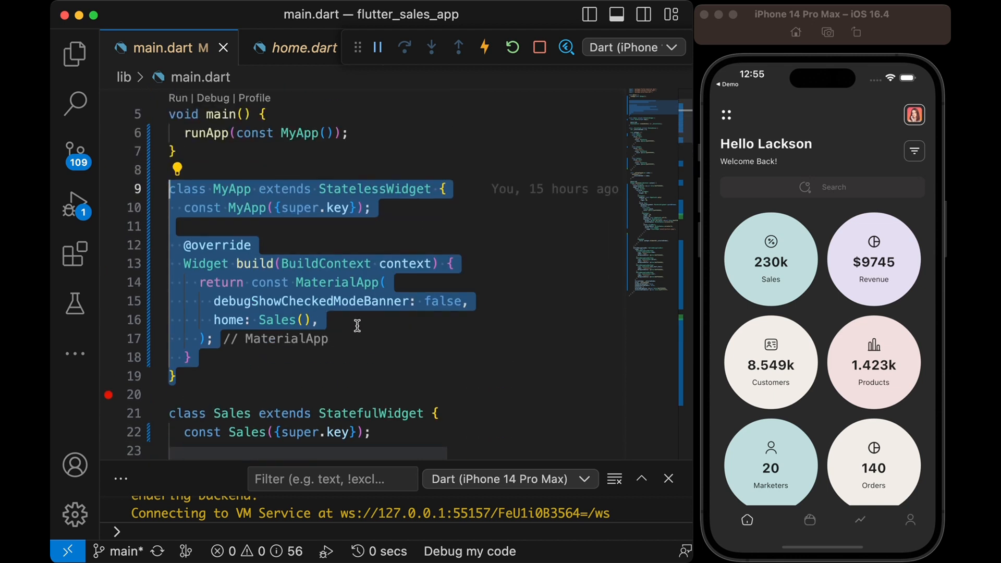
{"action": "left_click", "coordinate": [335, 282]}
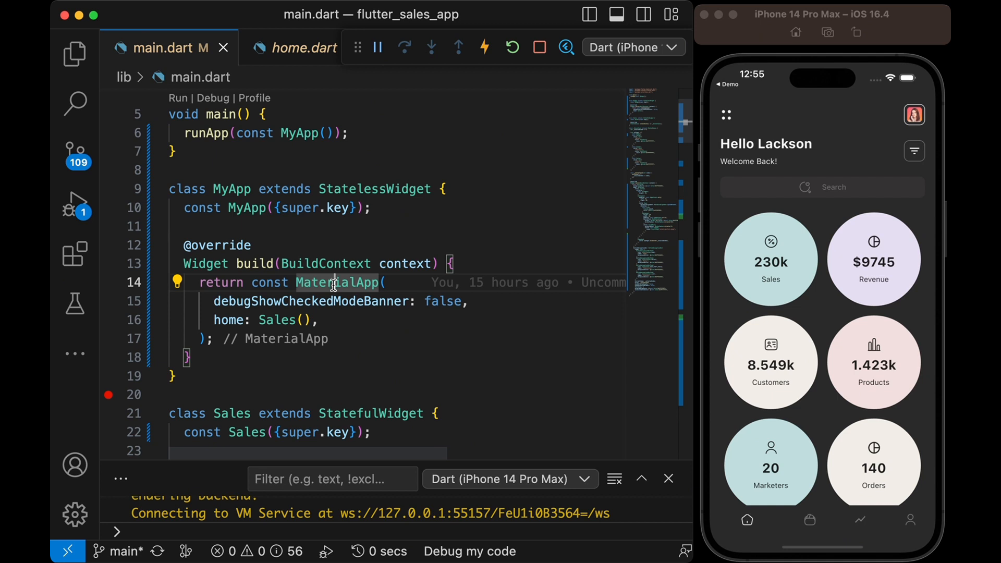
{"action": "mouse_move", "coordinate": [375, 249]}
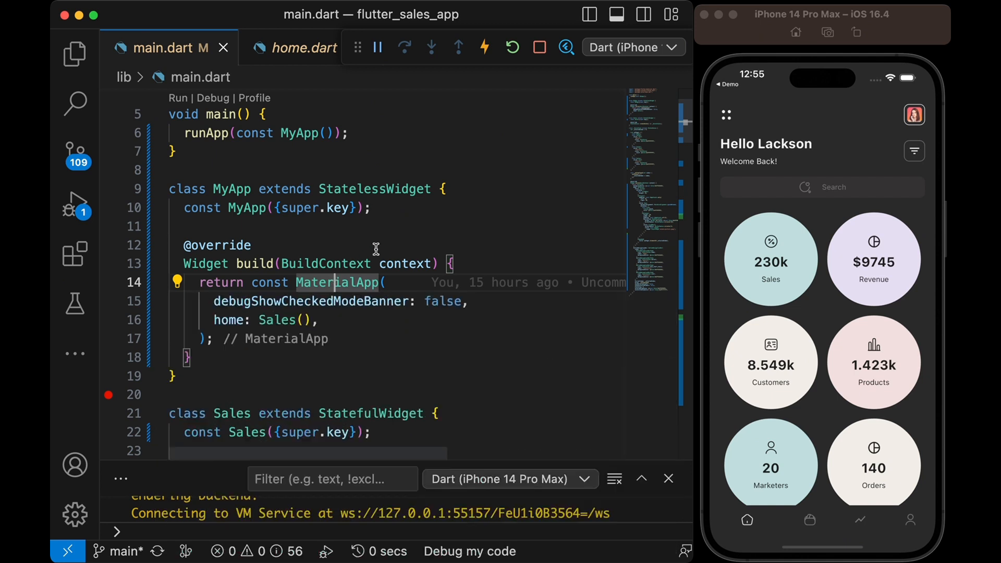
{"action": "scroll", "scroll_direction": "down", "scroll_amount": 3}
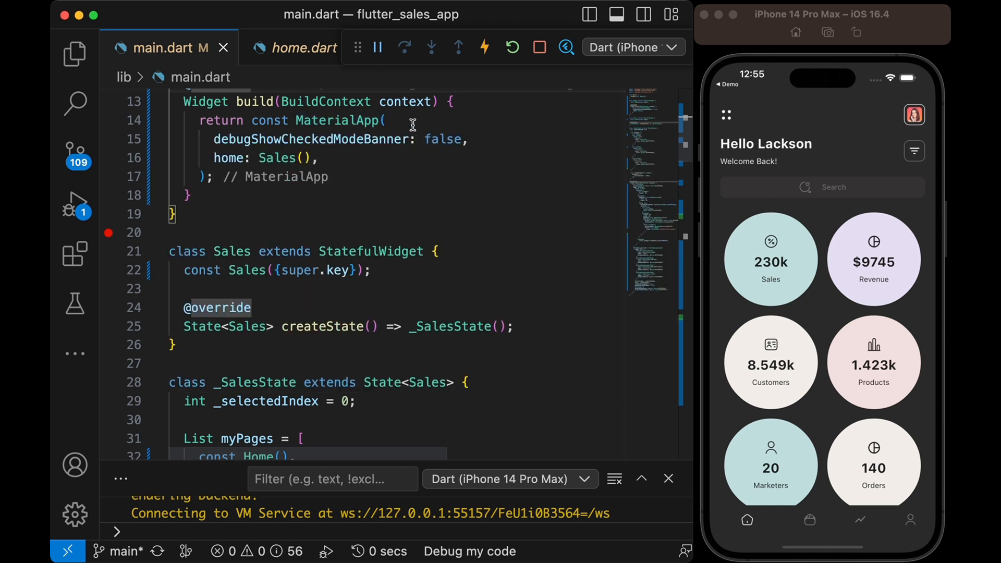
{"action": "mouse_move", "coordinate": [366, 213]}
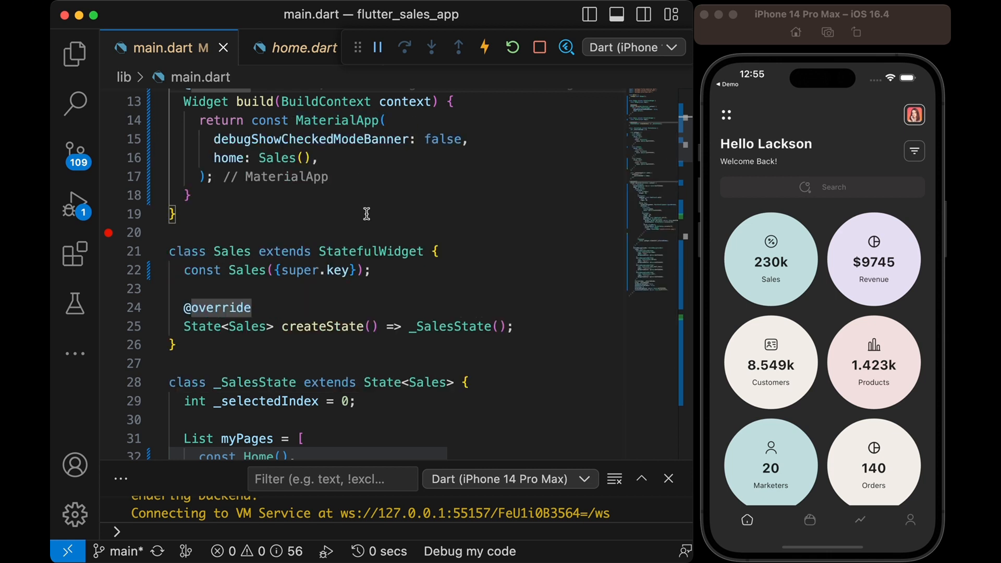
{"action": "scroll", "scroll_direction": "down", "scroll_amount": 3}
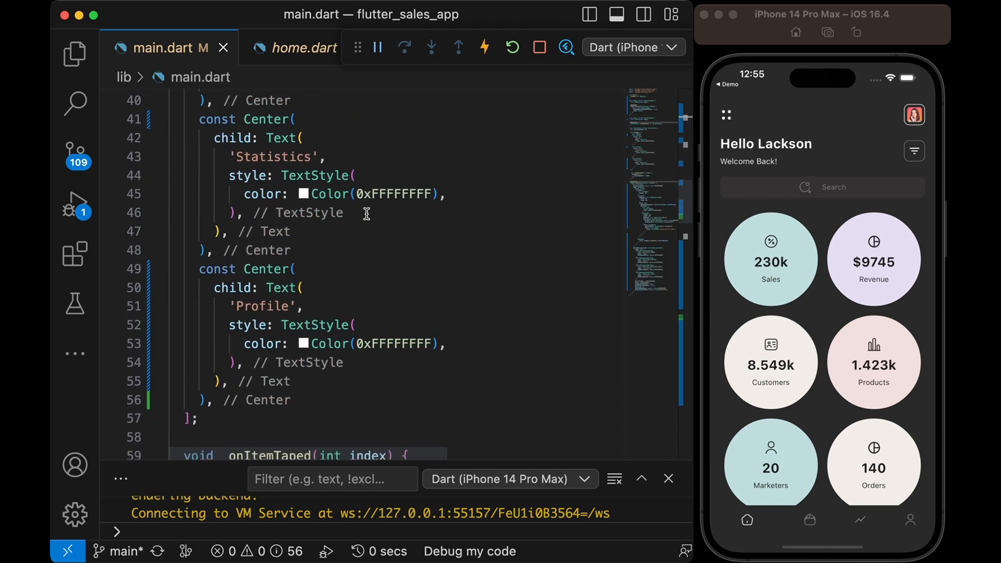
{"action": "mouse_move", "coordinate": [283, 139]}
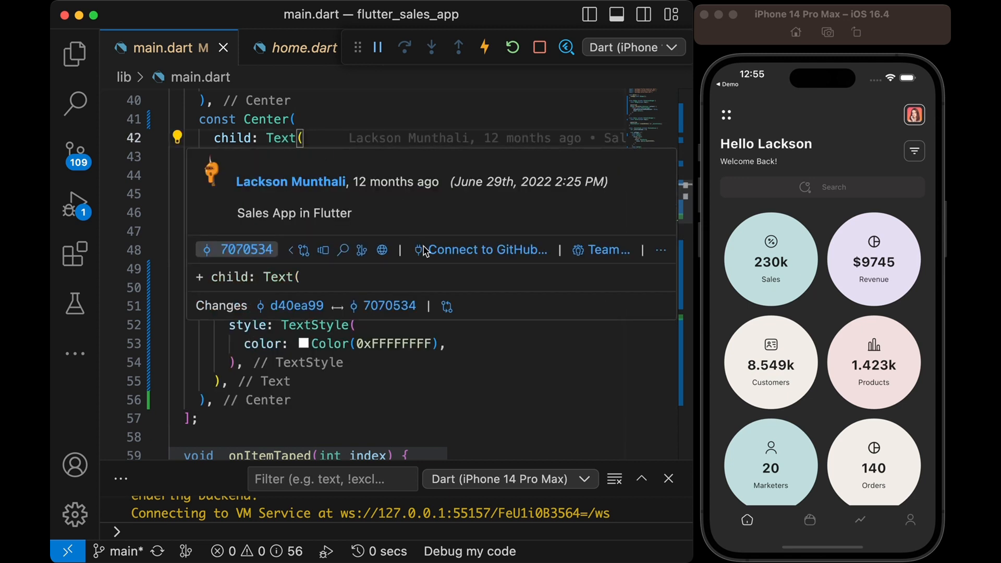
{"action": "scroll", "scroll_direction": "down", "scroll_amount": 3}
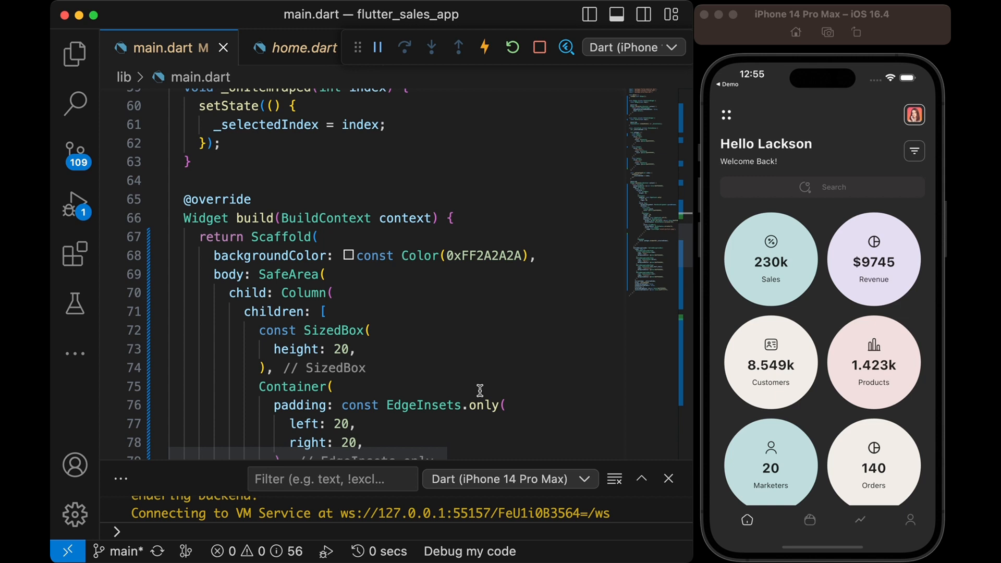
{"action": "scroll", "scroll_direction": "down", "scroll_amount": 3}
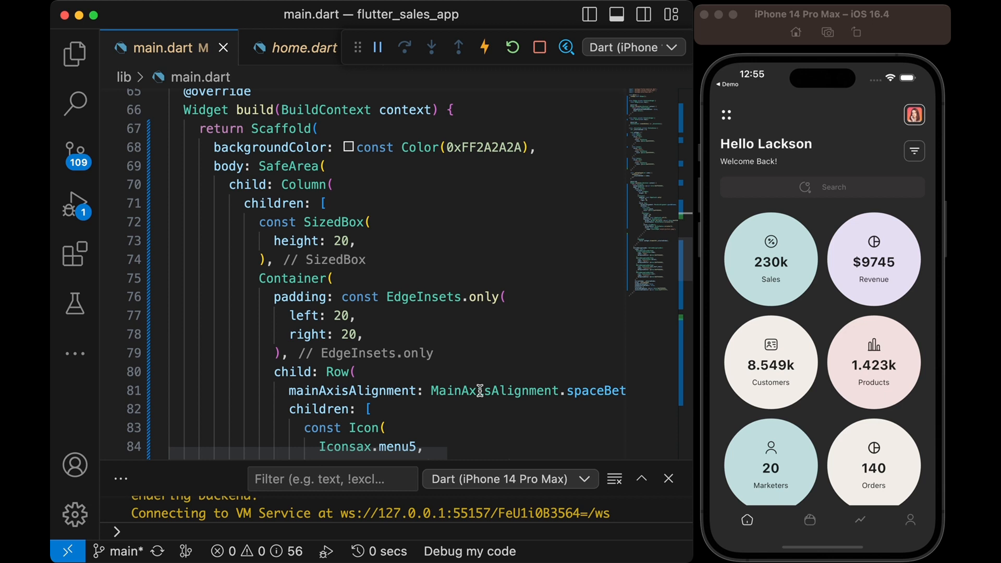
{"action": "scroll", "scroll_direction": "up", "scroll_amount": 3}
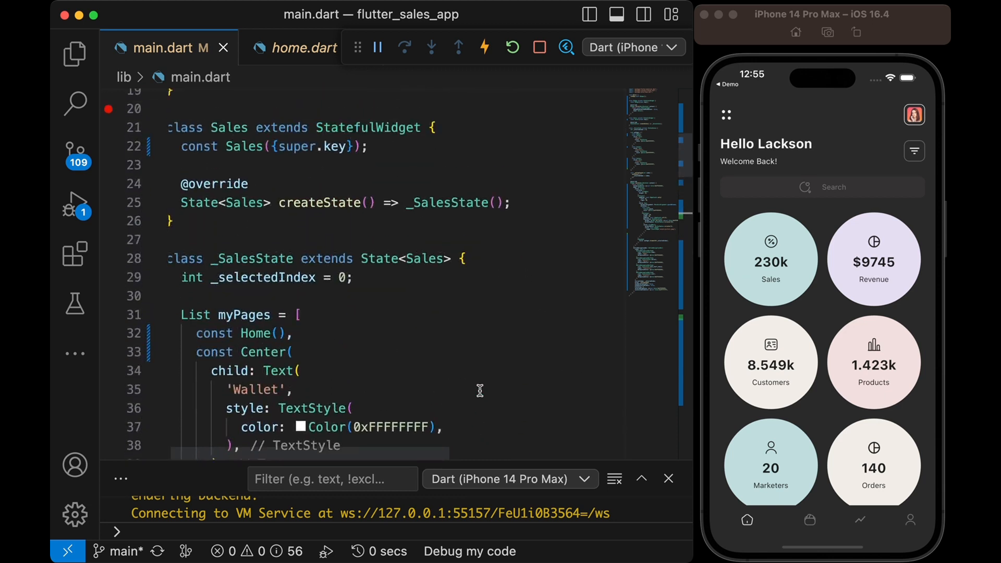
{"action": "scroll", "scroll_direction": "up", "scroll_amount": 3}
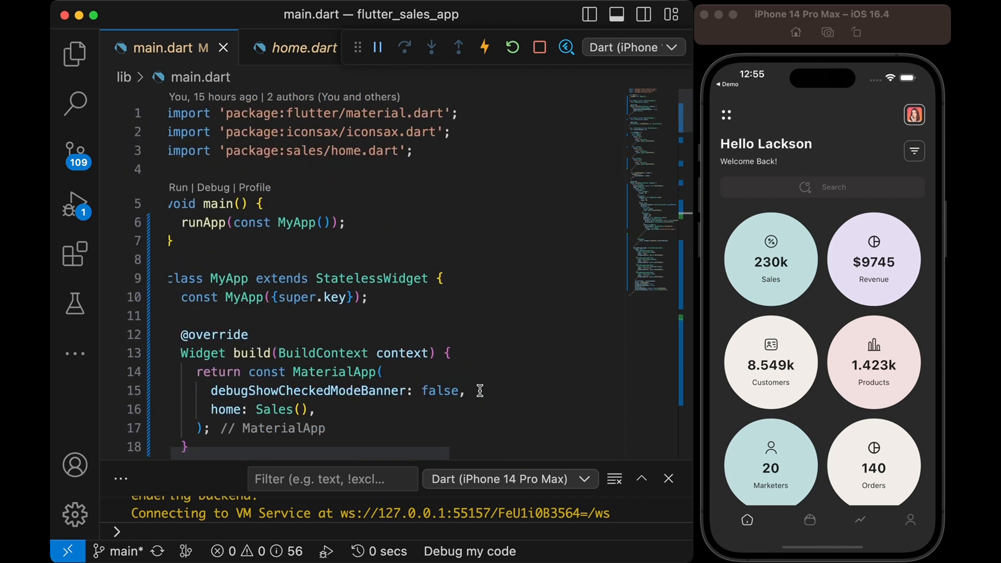